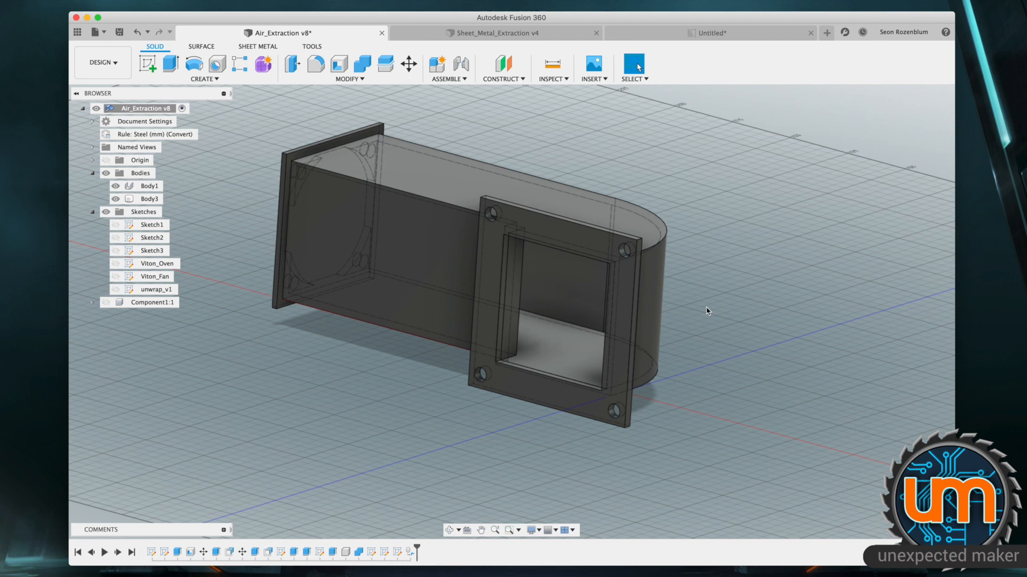
mouse_move(698, 308)
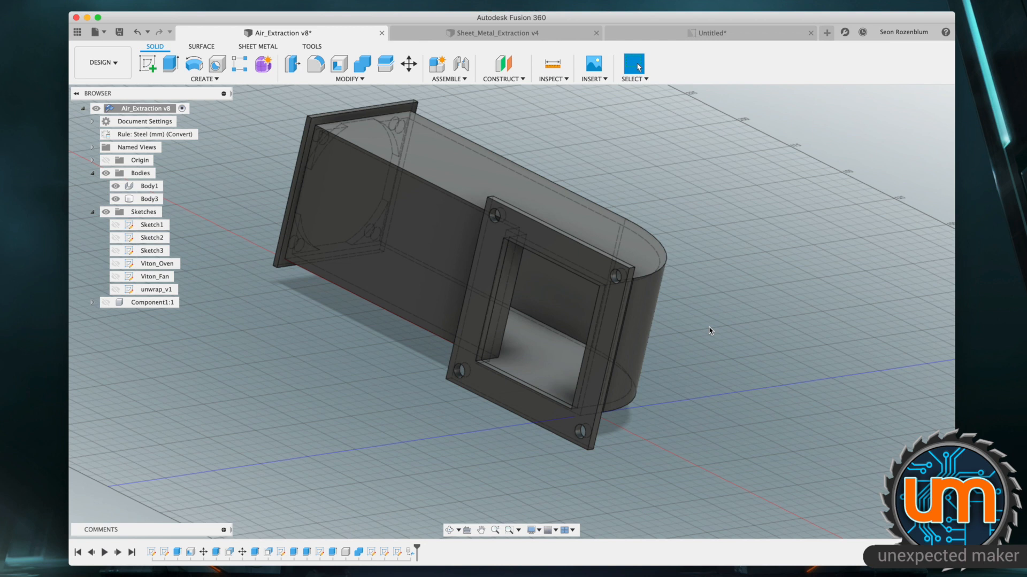
mouse_move(706, 363)
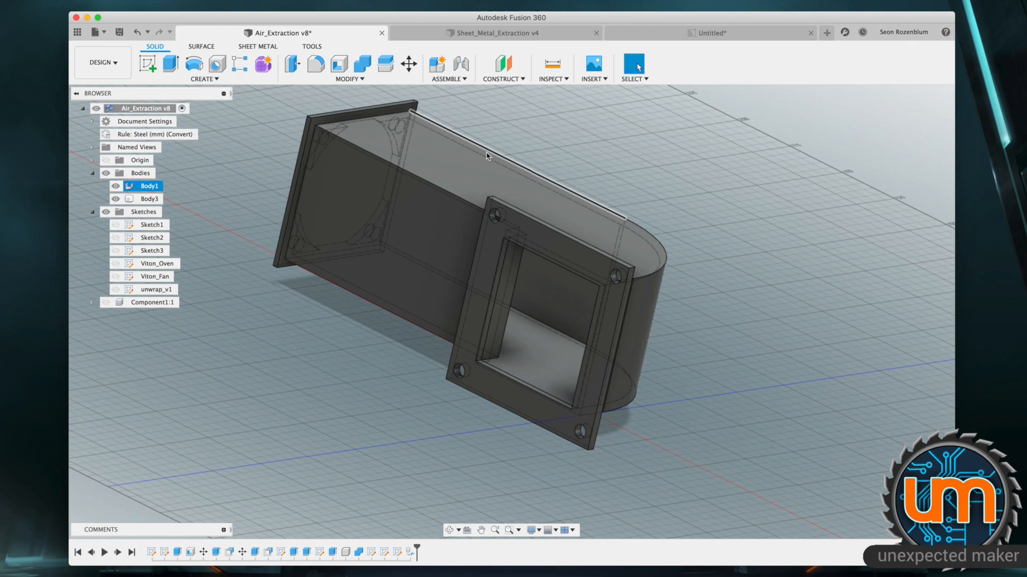
- Switch to the Sheet_Metal_Extraction v4 design to show the duct's flat pattern
left_click(494, 33)
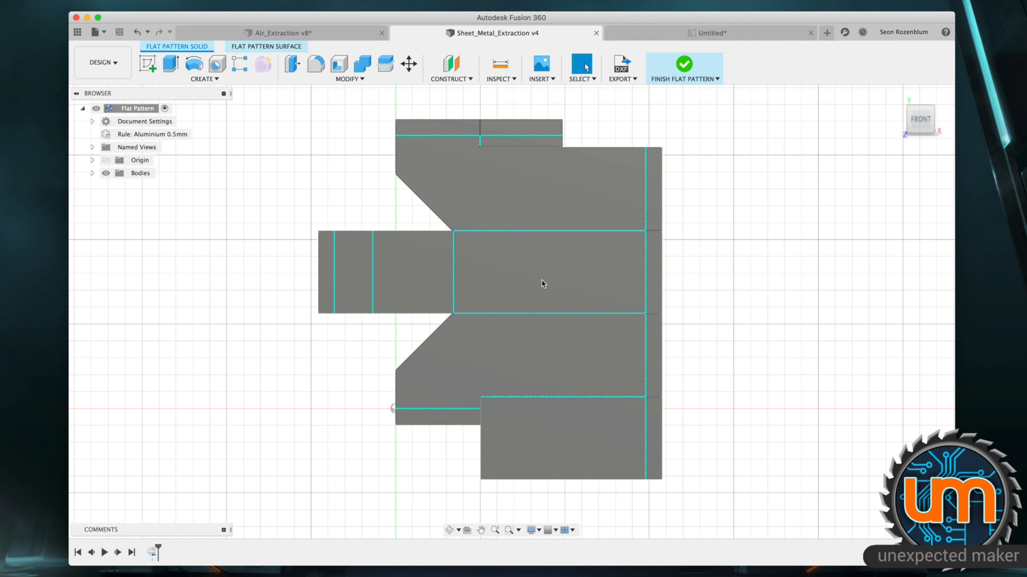
mouse_move(541, 281)
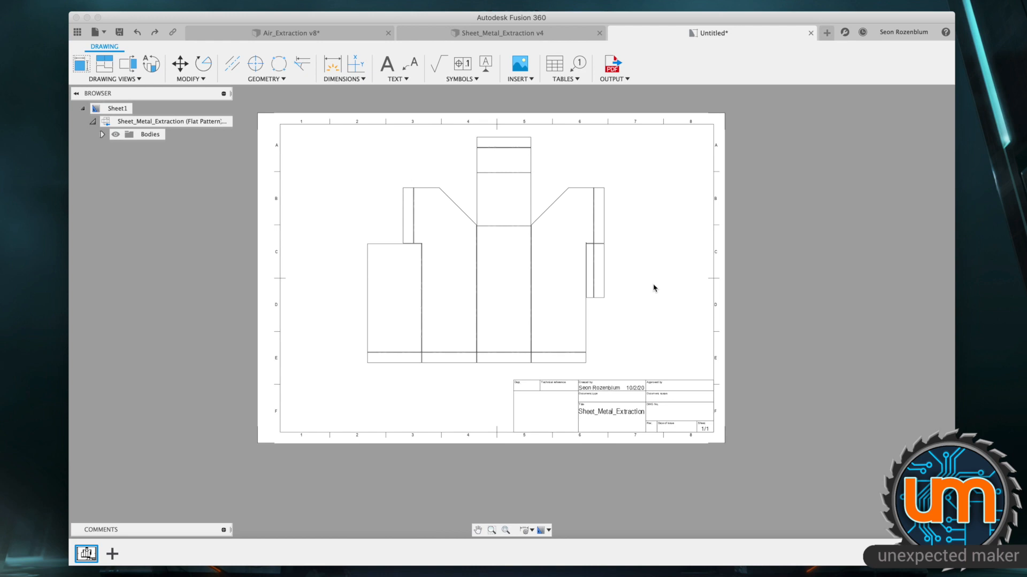
mouse_move(679, 322)
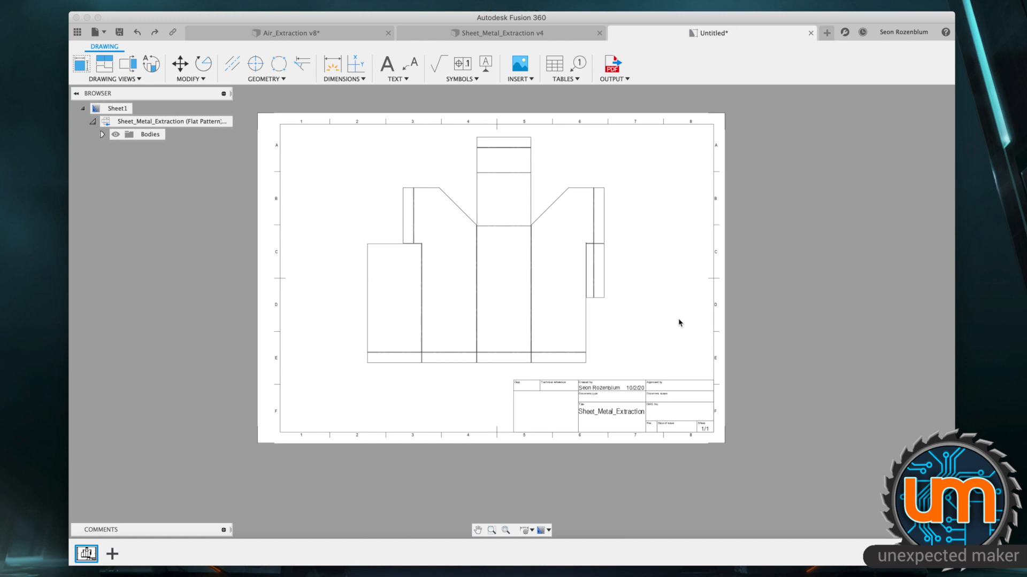
mouse_move(649, 325)
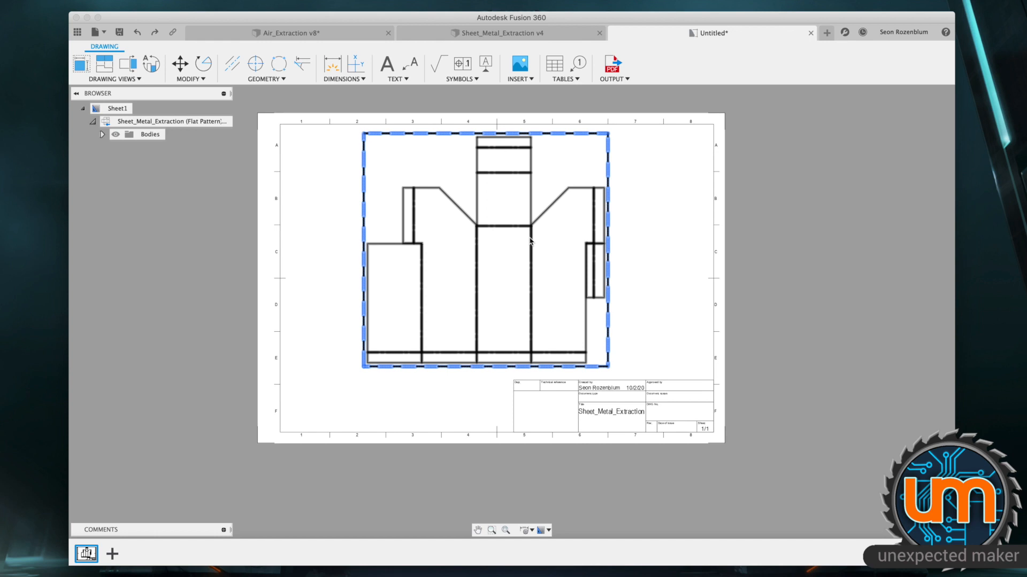
- Leave the flat-pattern base view placed on Sheet1 with the title block filled in
left_click(676, 286)
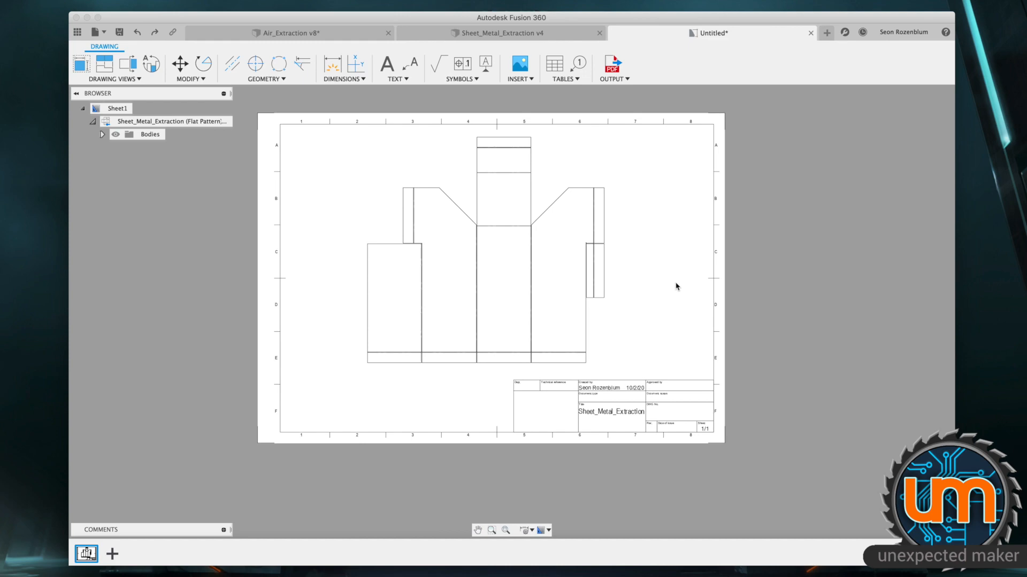